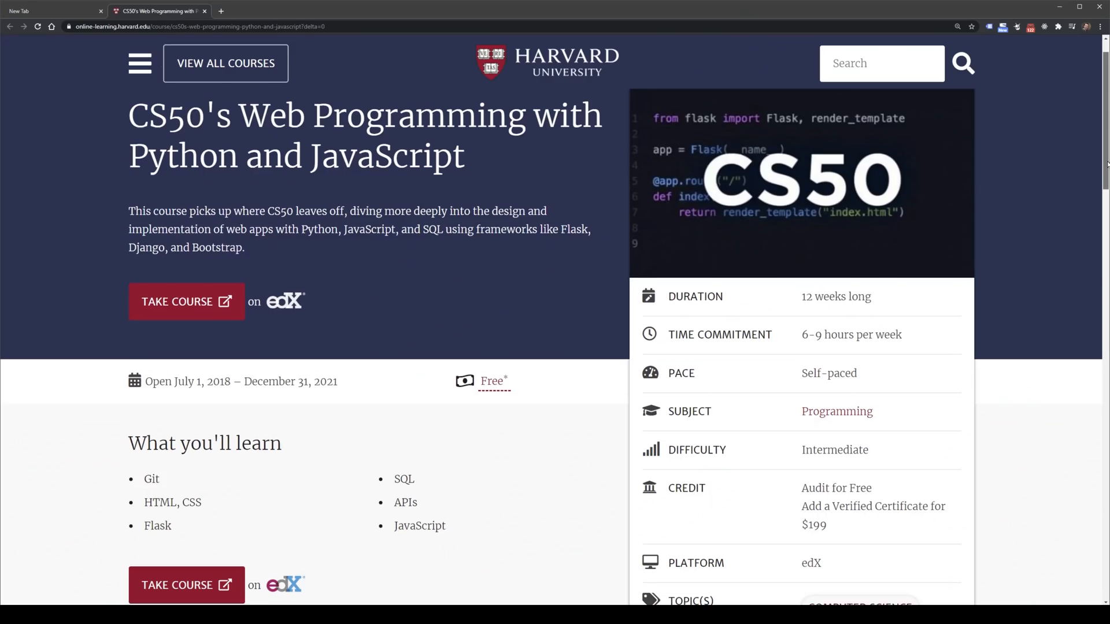
# Switch from the CS50 course page to the Twitter tweet sharing it
pyautogui.scroll(-3)
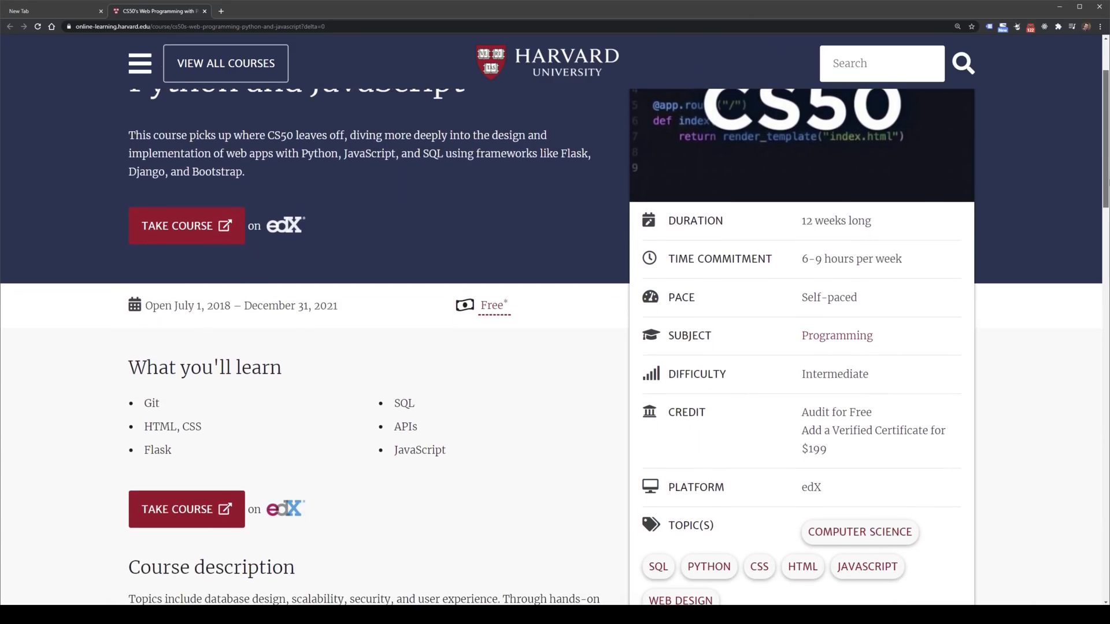
pyautogui.click(53, 10)
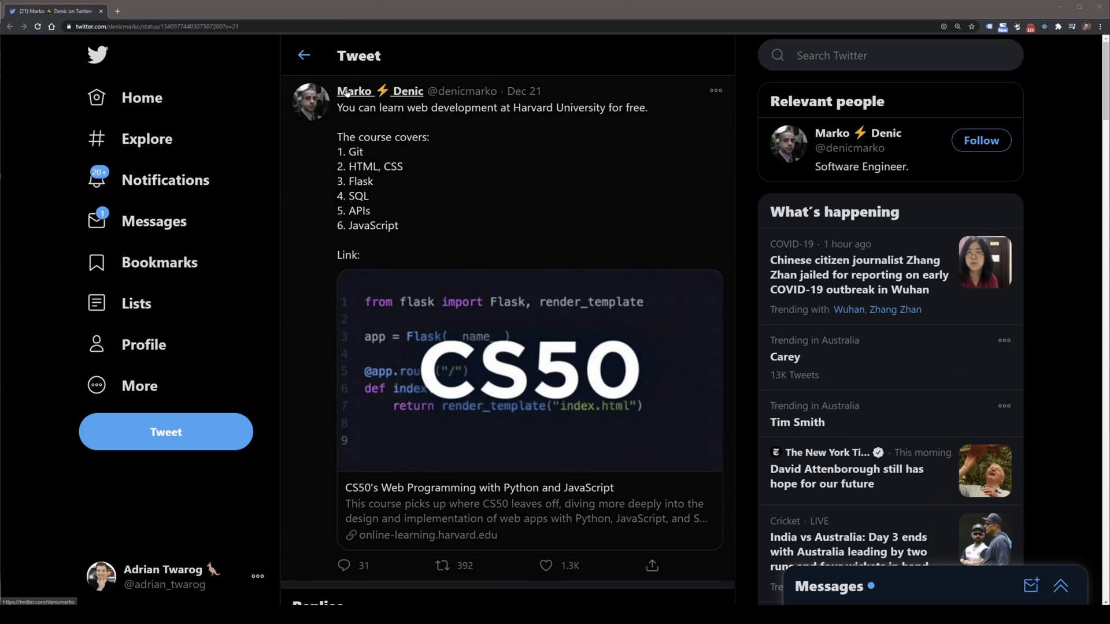